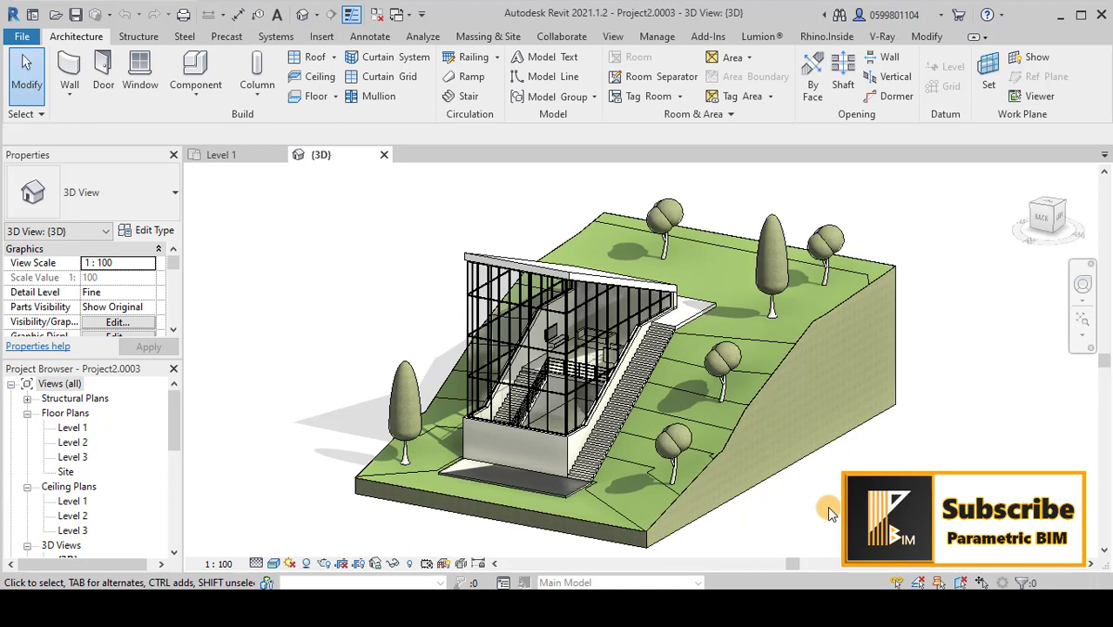
pyautogui.moveTo(809, 509)
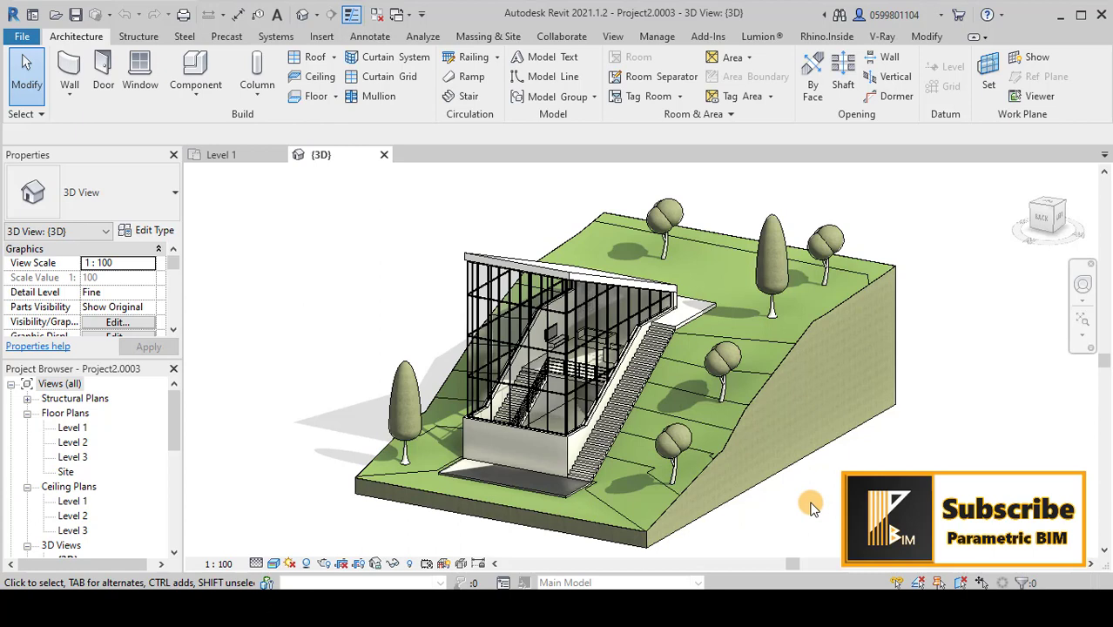
pyautogui.moveTo(800, 508)
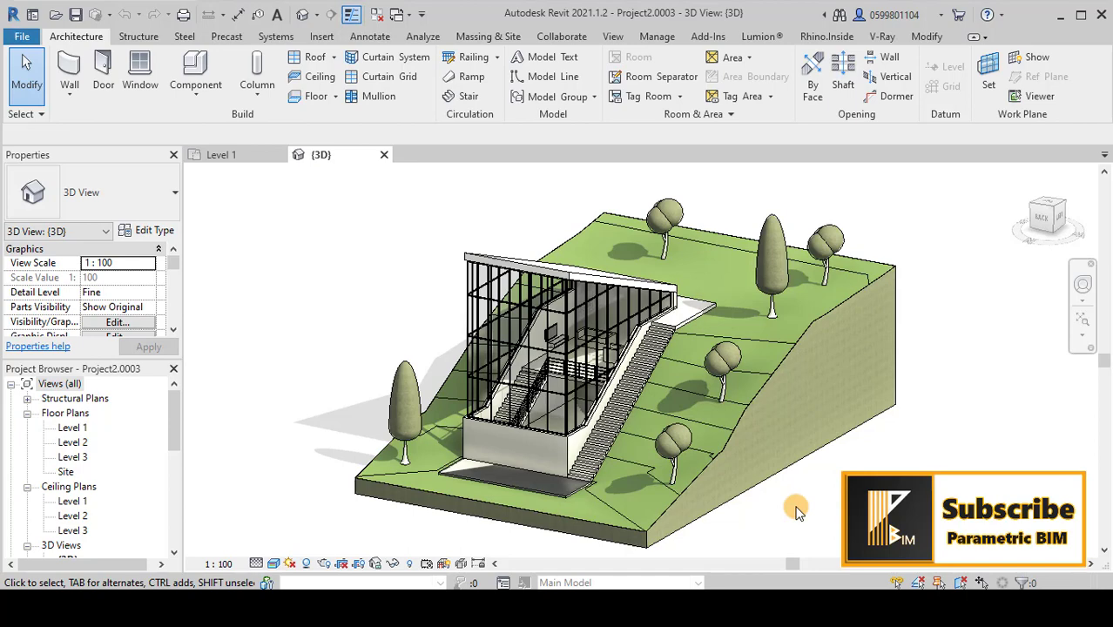
pyautogui.moveTo(815, 36)
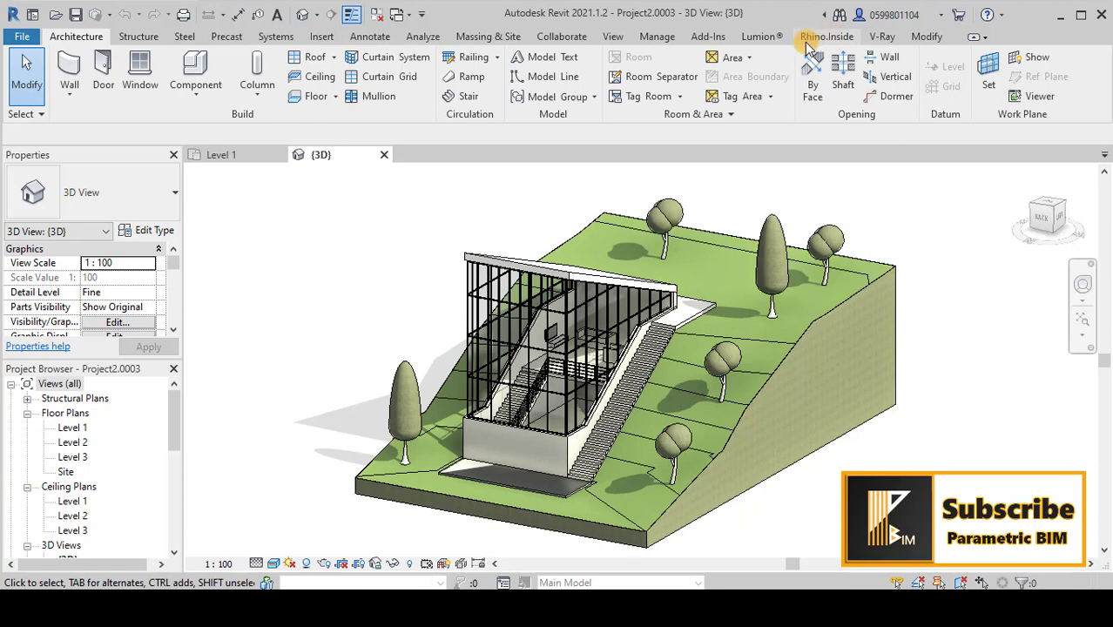
pyautogui.moveTo(846, 49)
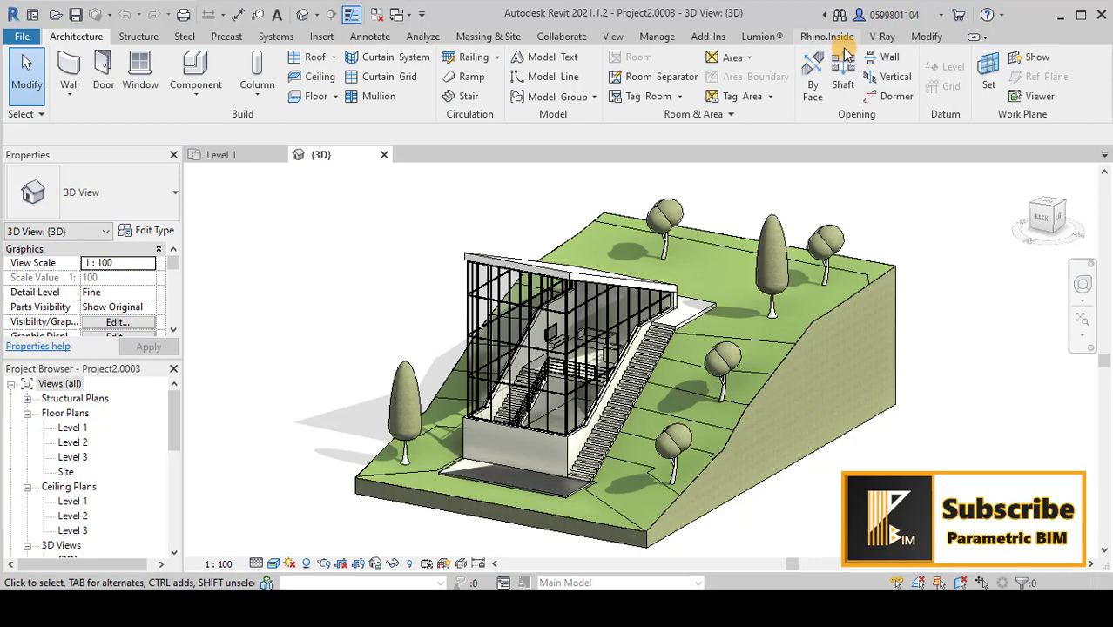
pyautogui.moveTo(735, 561)
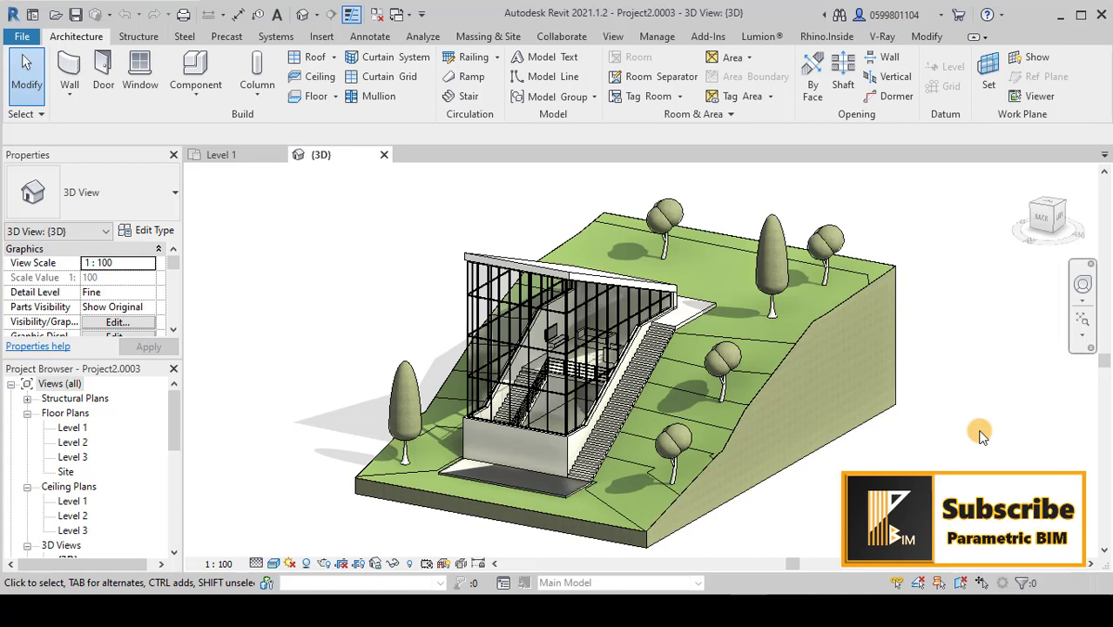
pyautogui.moveTo(964, 439)
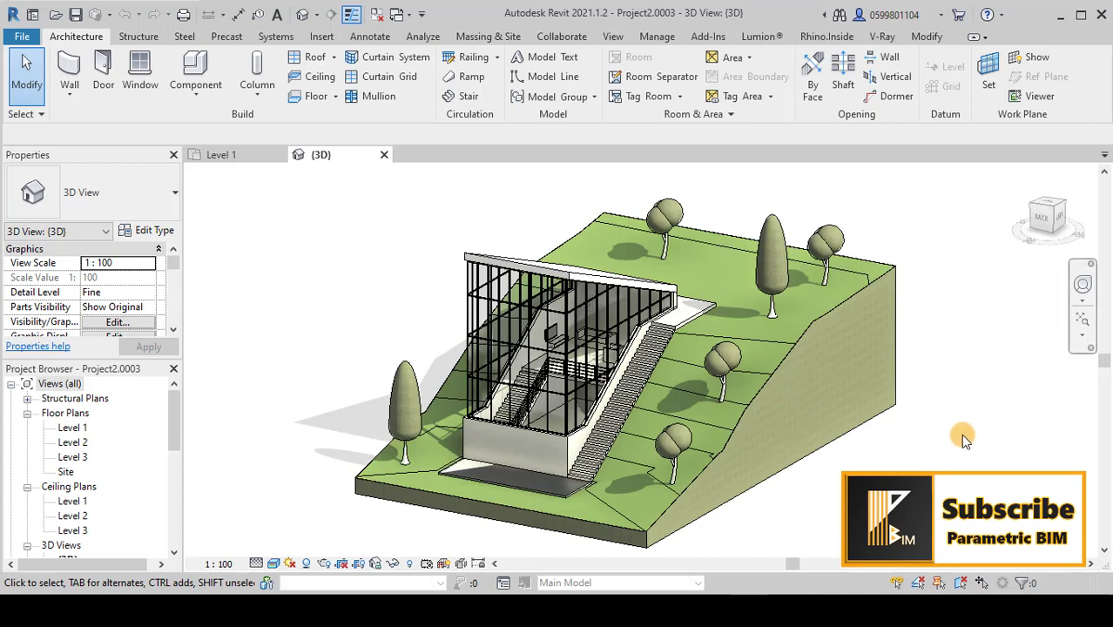
pyautogui.moveTo(940, 446)
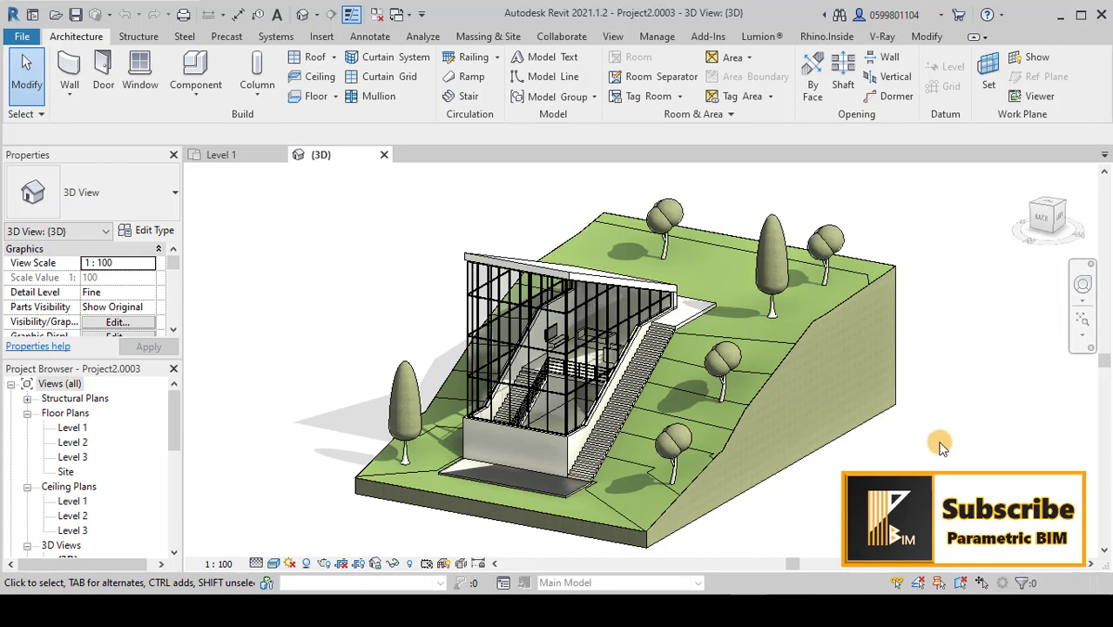
# Show the Rhino.Inside ribbon tools to launch Rhinoceros and Grasshopper
pyautogui.click(826, 36)
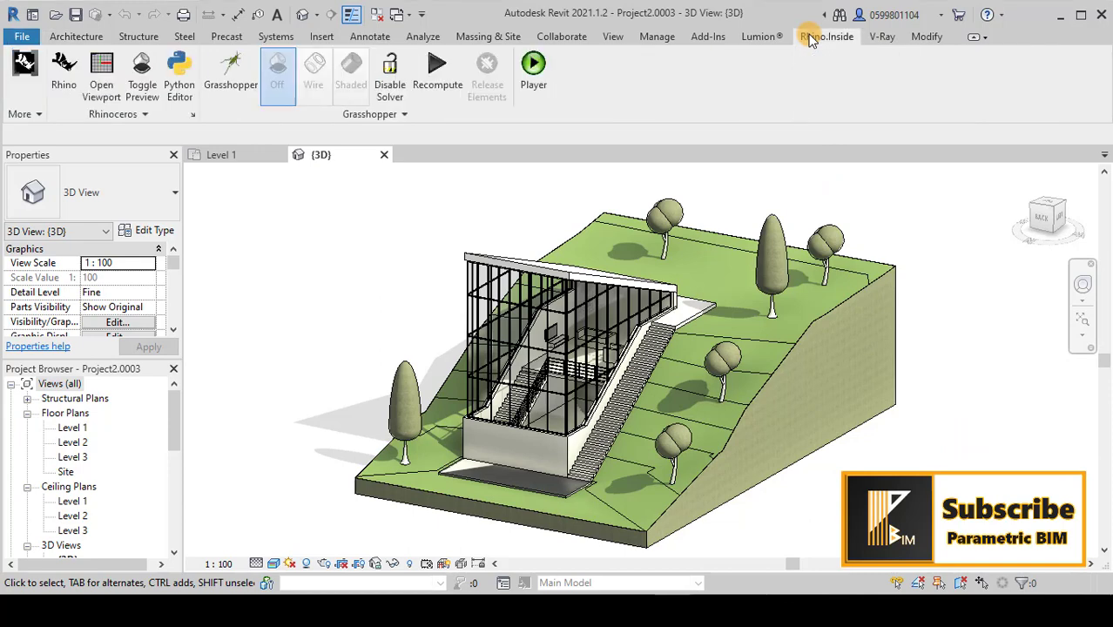
pyautogui.moveTo(25, 73)
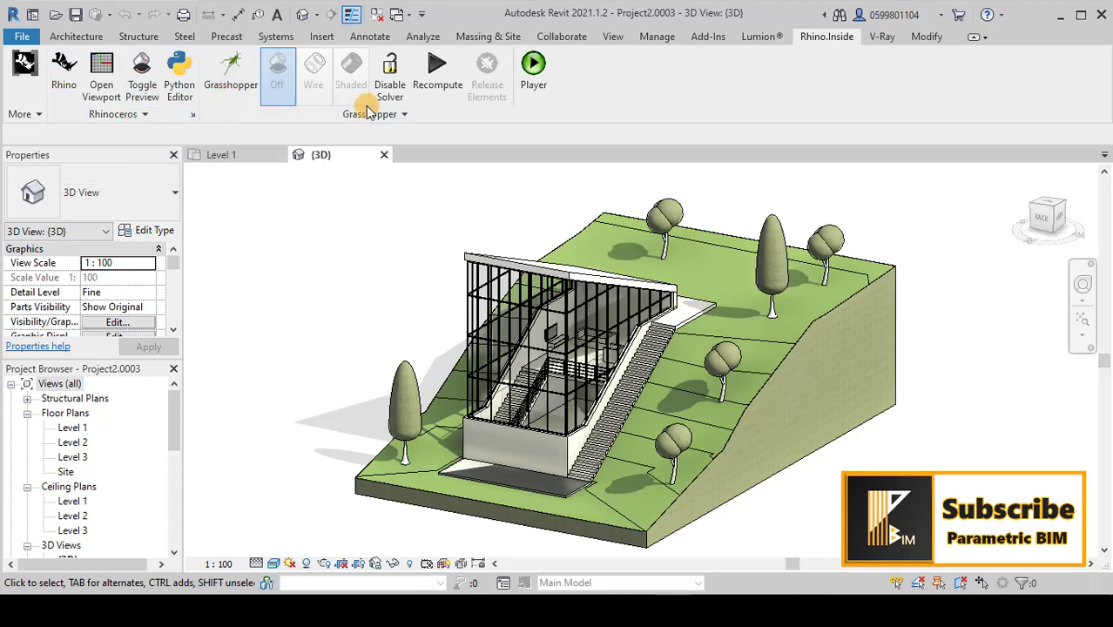
pyautogui.moveTo(62, 70)
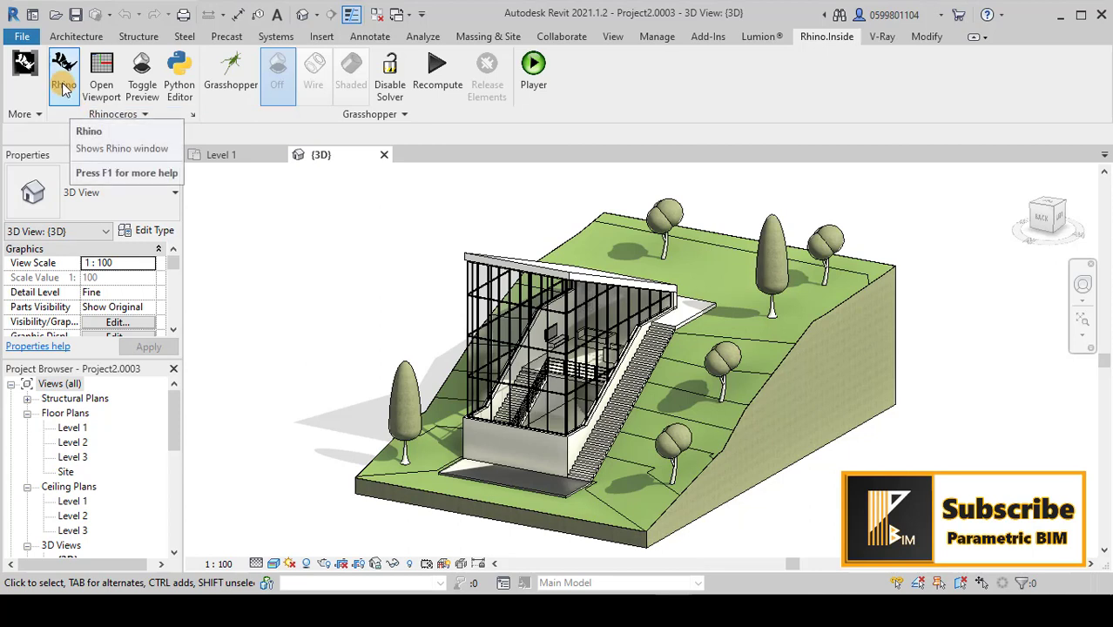
pyautogui.moveTo(63, 73)
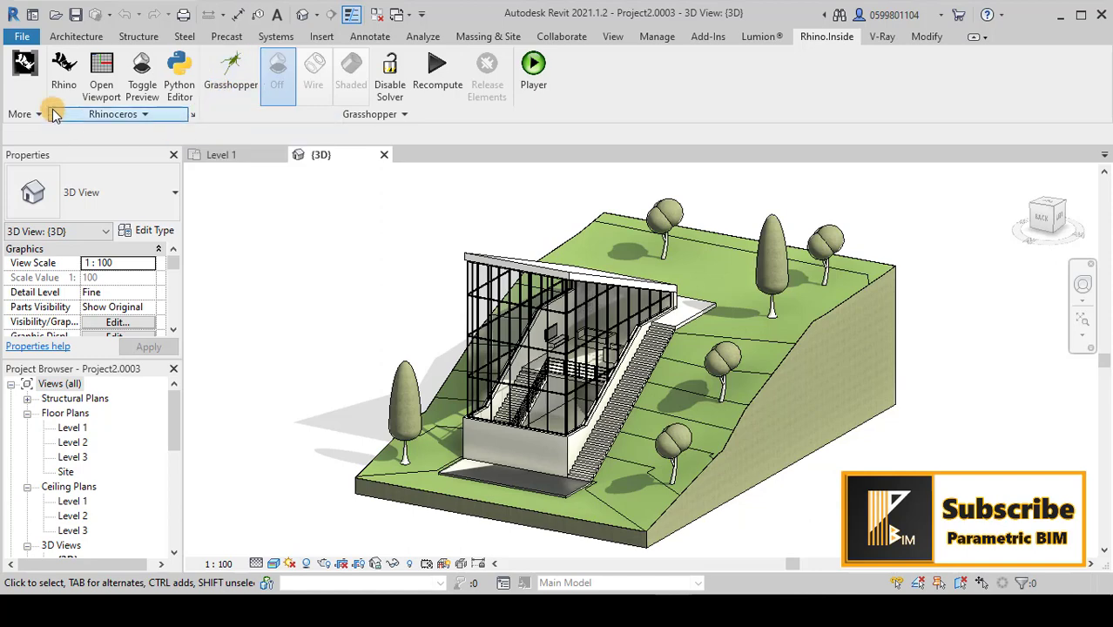
pyautogui.moveTo(63, 69)
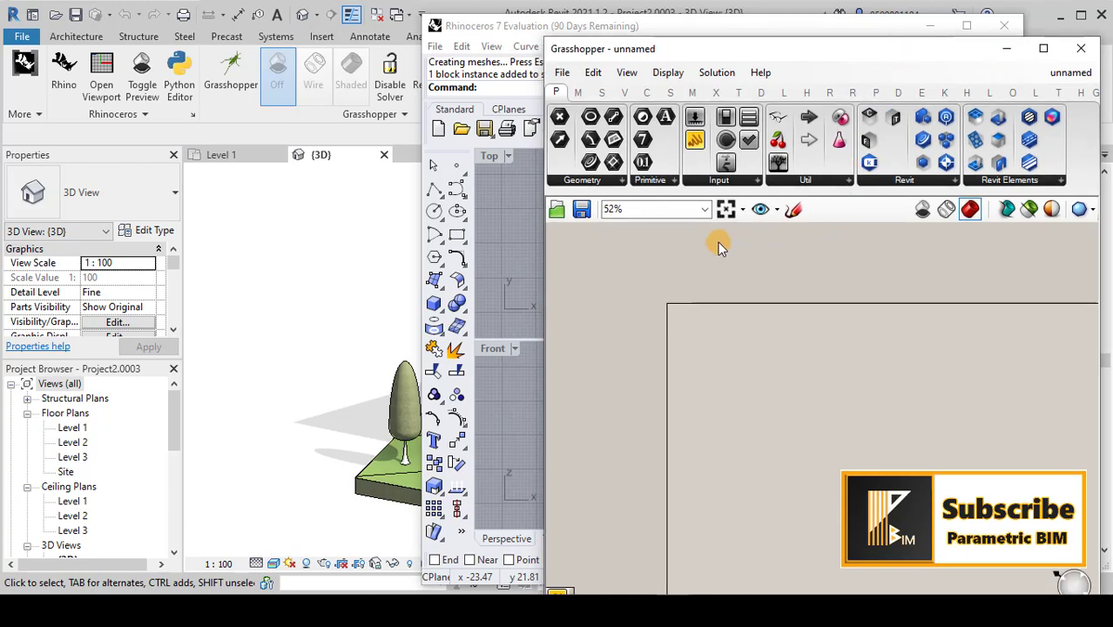
# Place a Graphical Element parameter on the canvas and show its element-referencing options
pyautogui.click(555, 94)
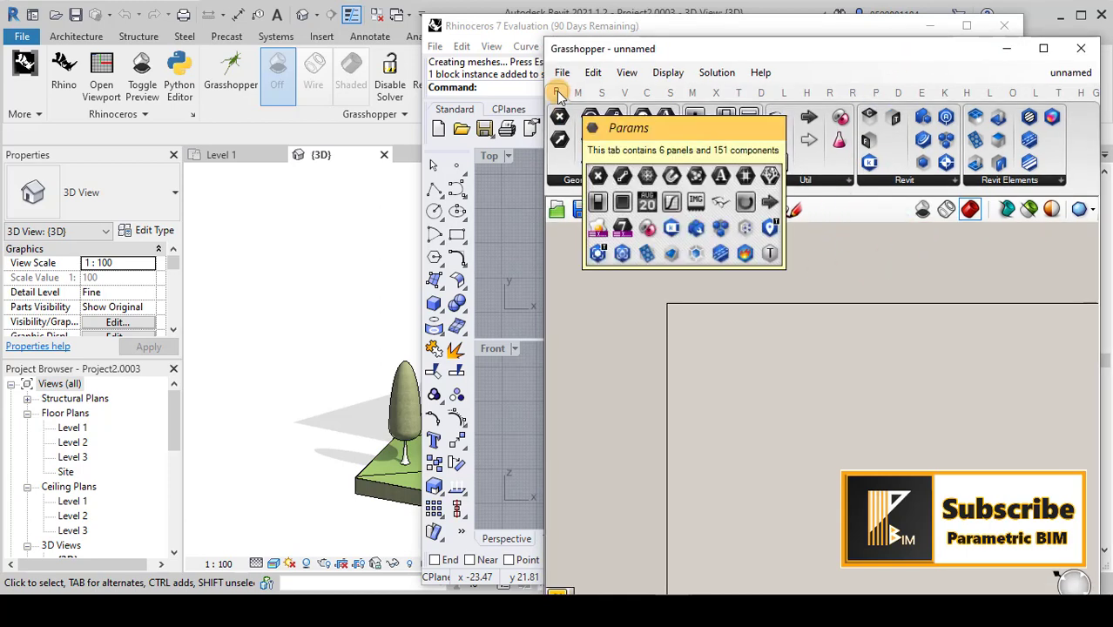
pyautogui.click(553, 90)
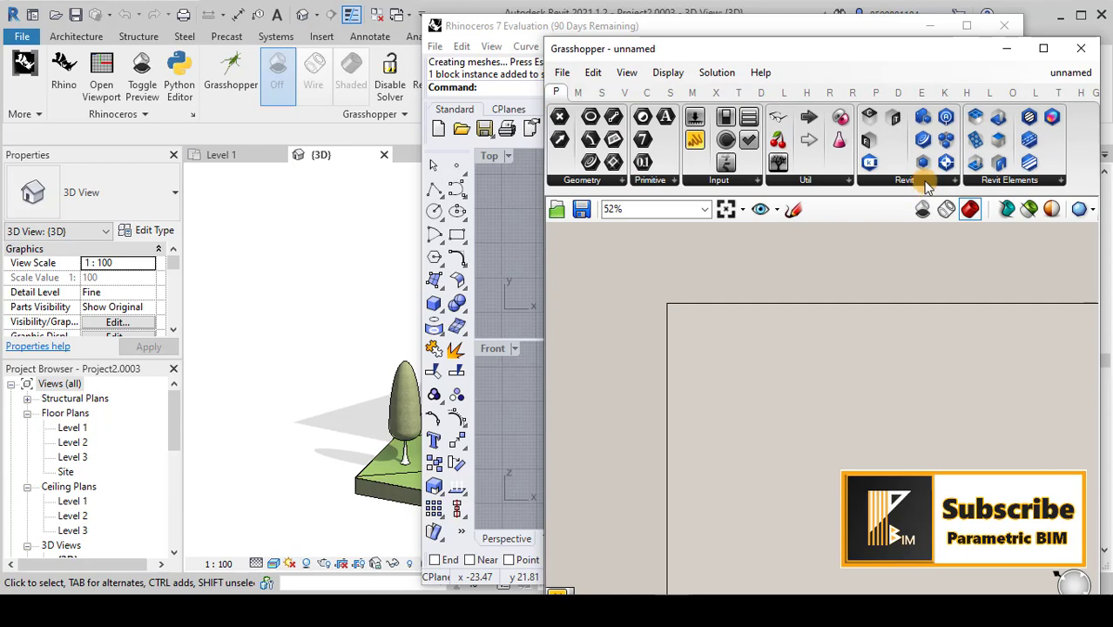
pyautogui.click(906, 180)
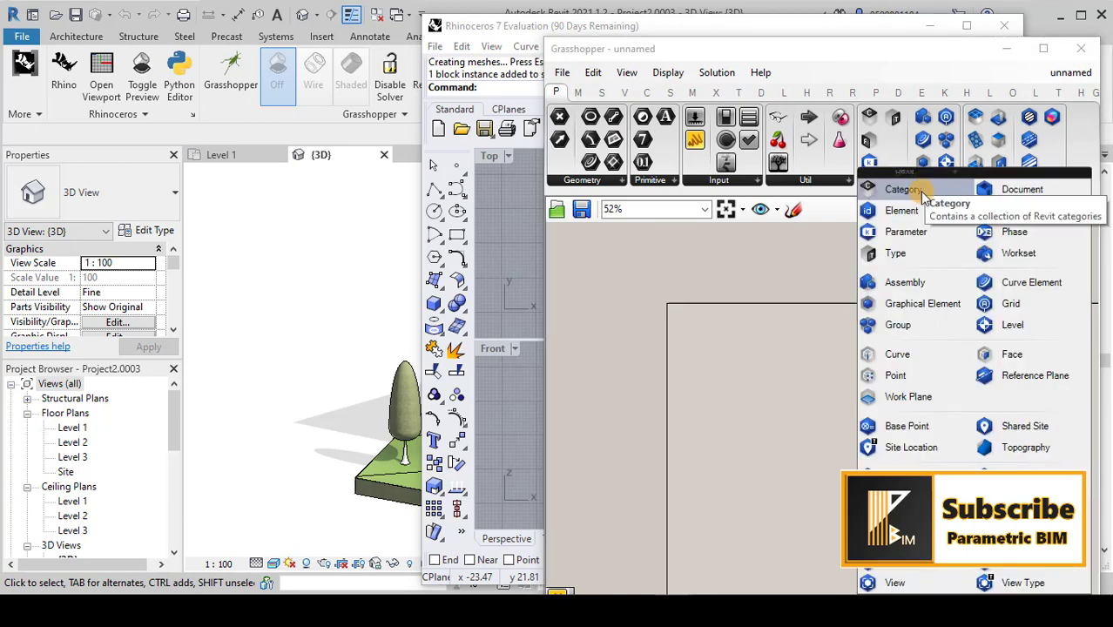
pyautogui.moveTo(921, 303)
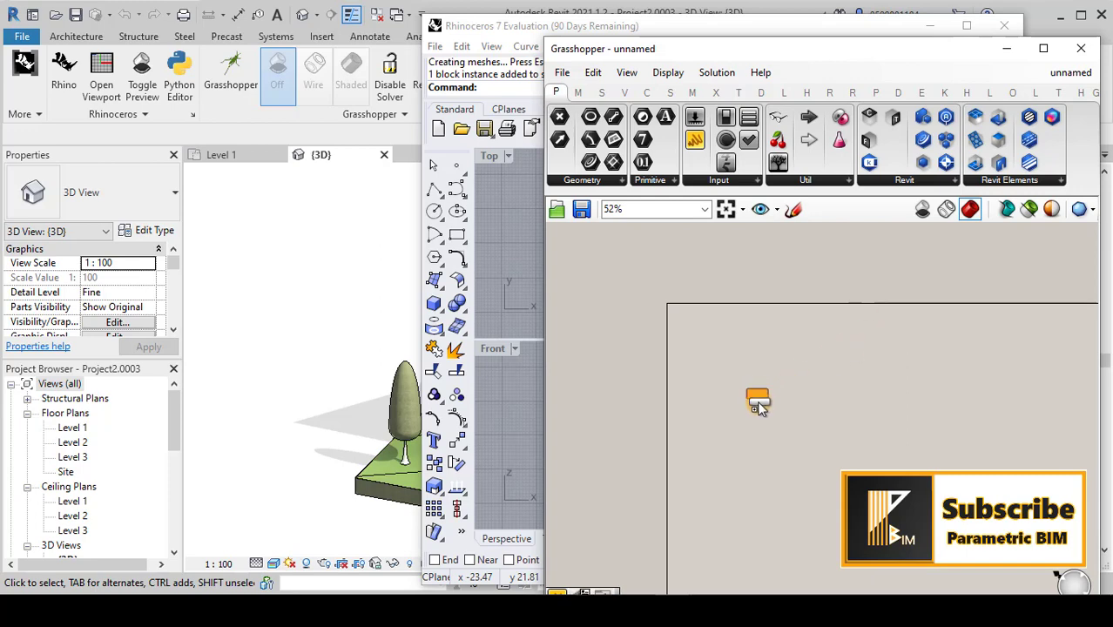
pyautogui.scroll(3)
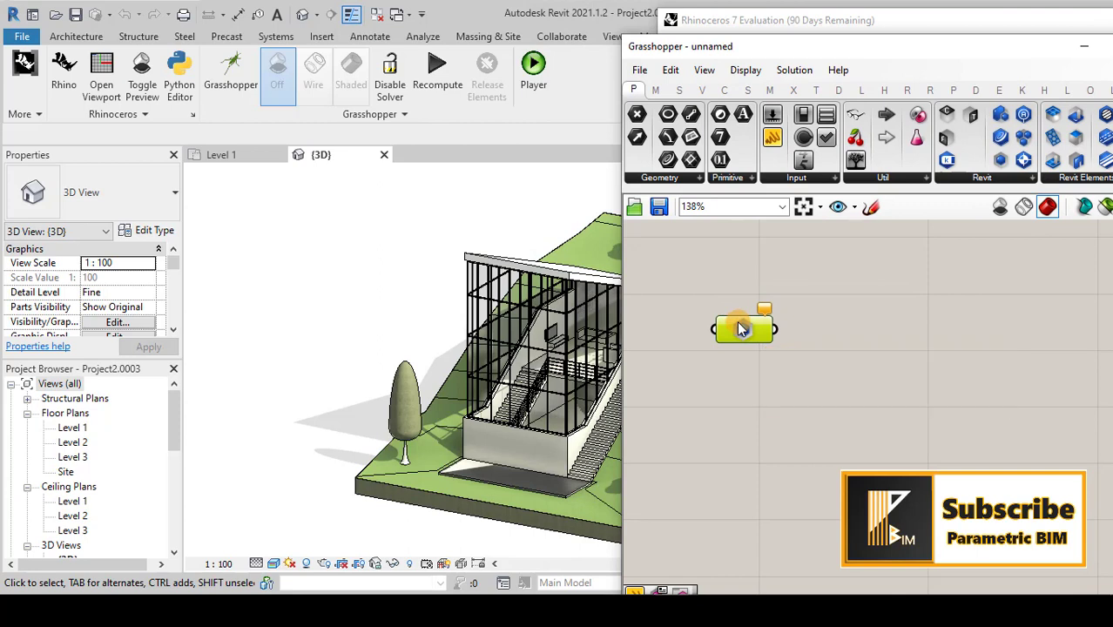
pyautogui.rightClick(742, 328)
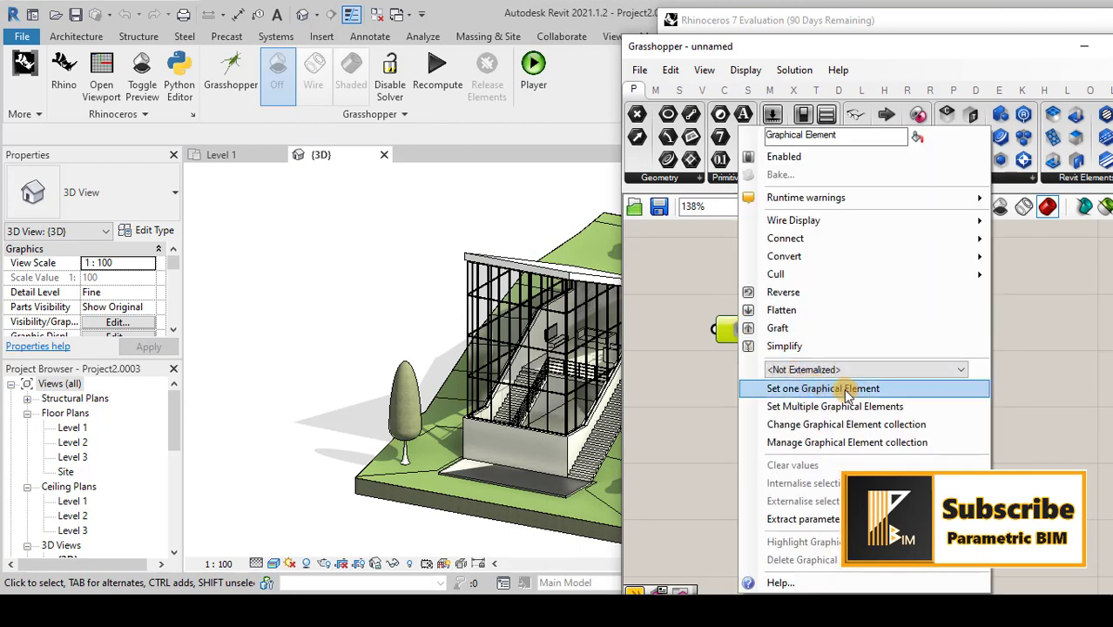
pyautogui.moveTo(793, 397)
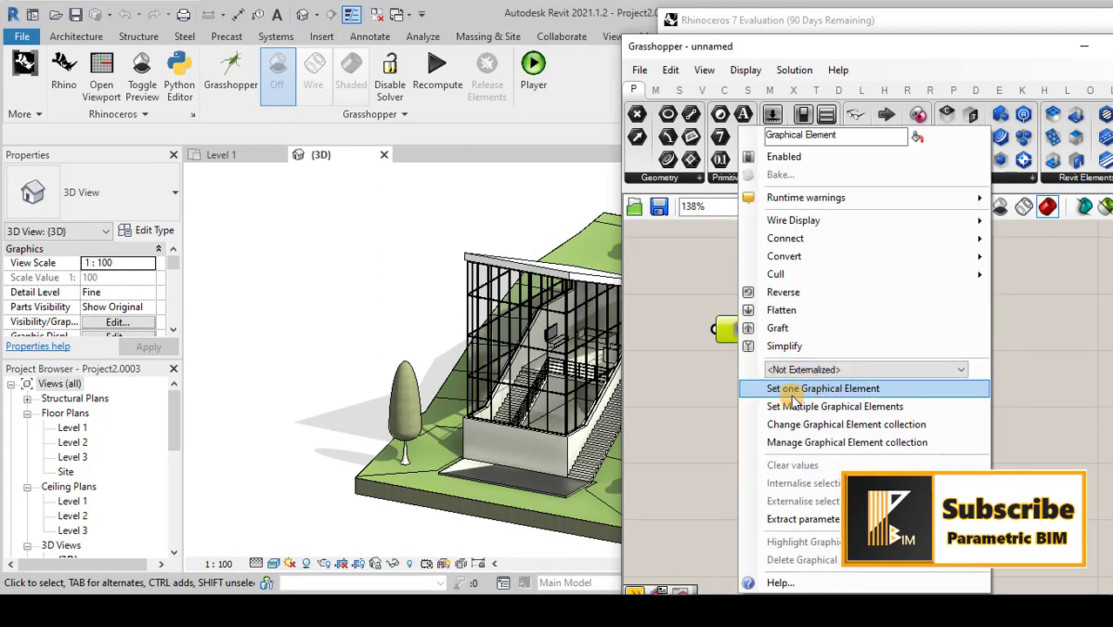
pyautogui.moveTo(853, 388)
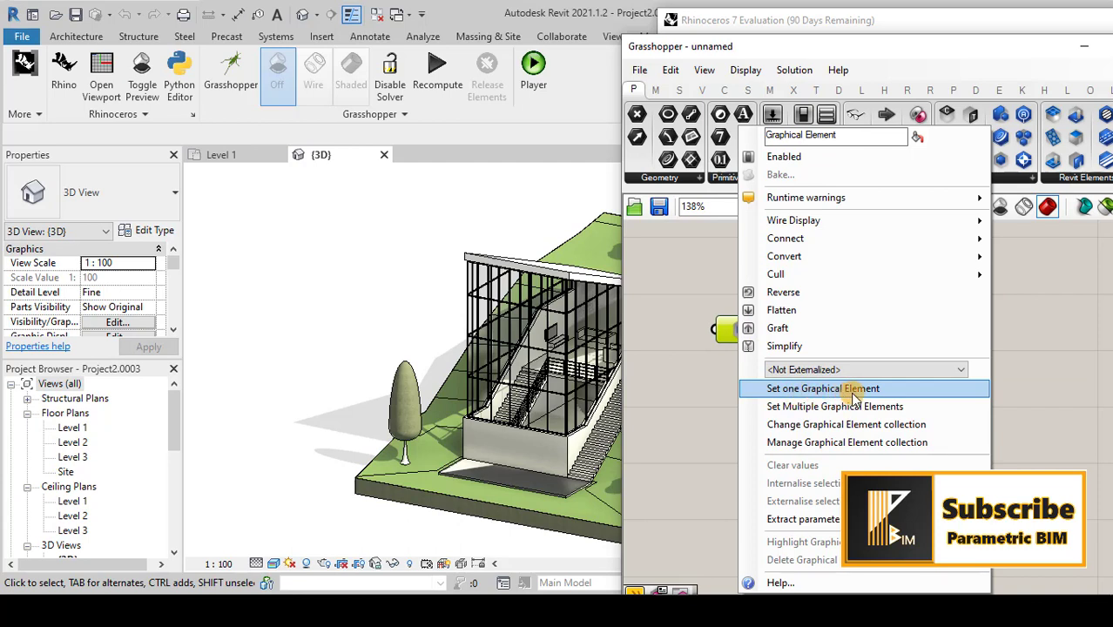
pyautogui.moveTo(819, 407)
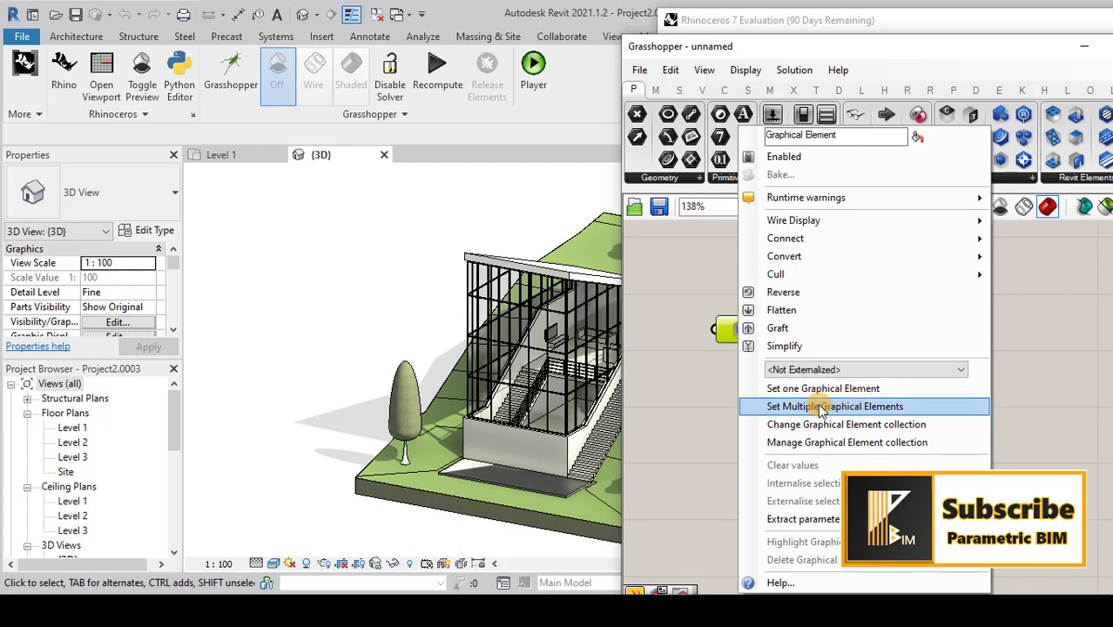
pyautogui.moveTo(867, 415)
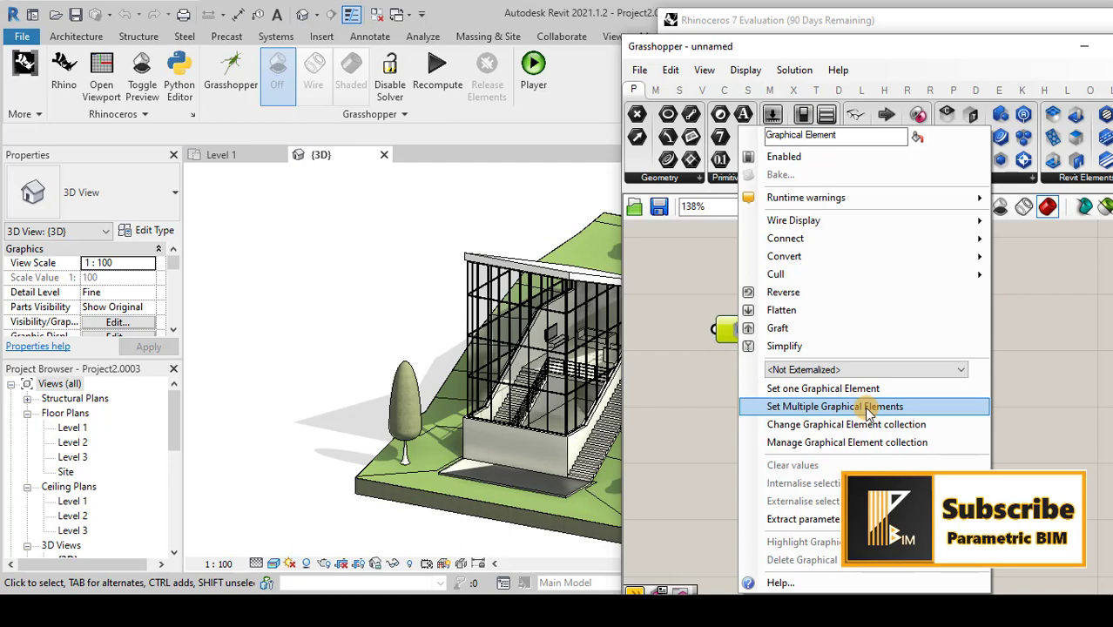
pyautogui.moveTo(862, 425)
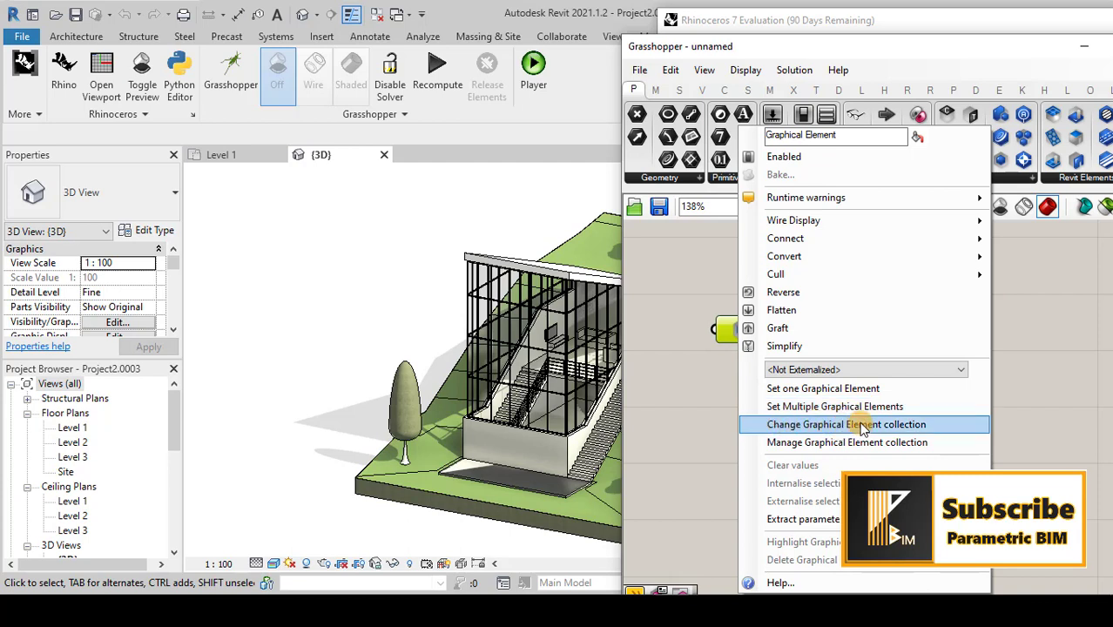
pyautogui.moveTo(834, 406)
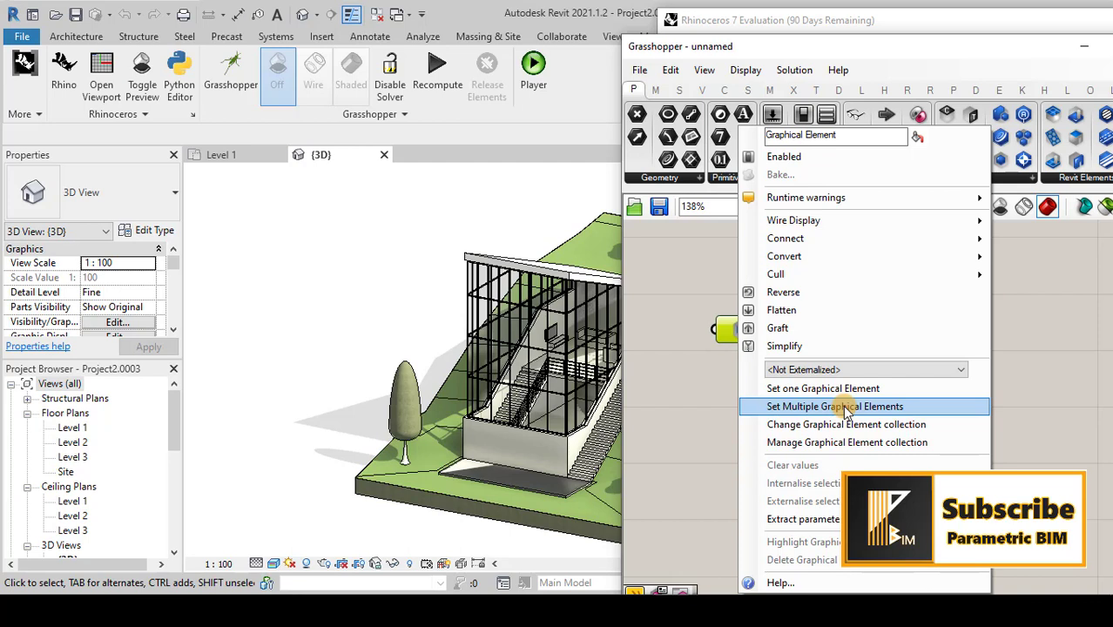
pyautogui.moveTo(827, 411)
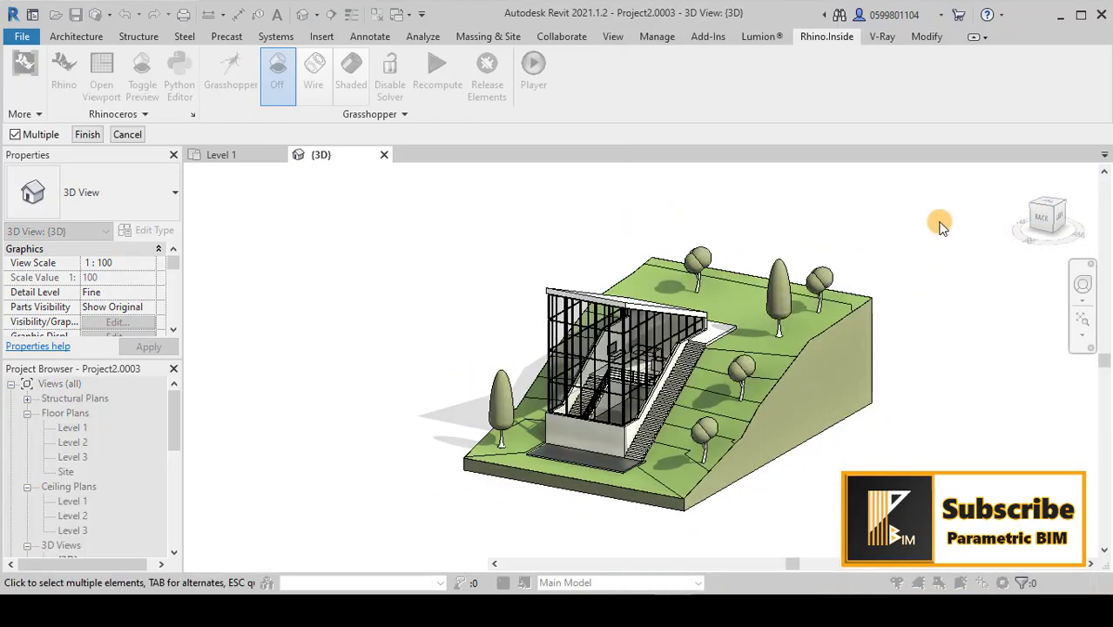
pyautogui.moveTo(881, 242)
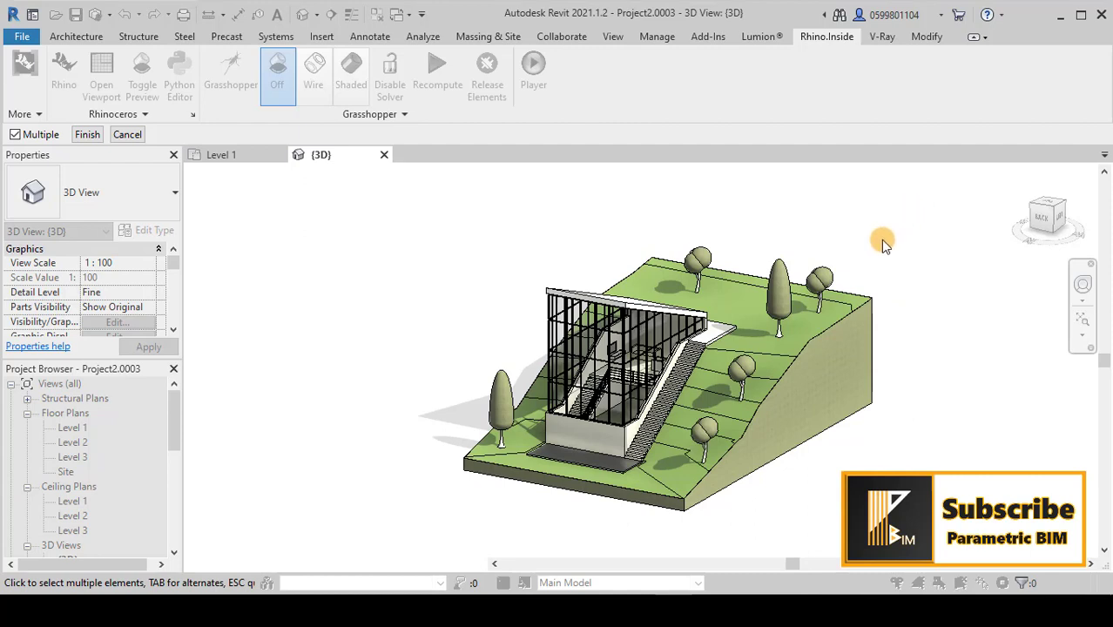
# Window-select the entire building and site model in the Revit 3D view for the parameter
pyautogui.moveTo(881, 240); pyautogui.dragTo(446, 531)
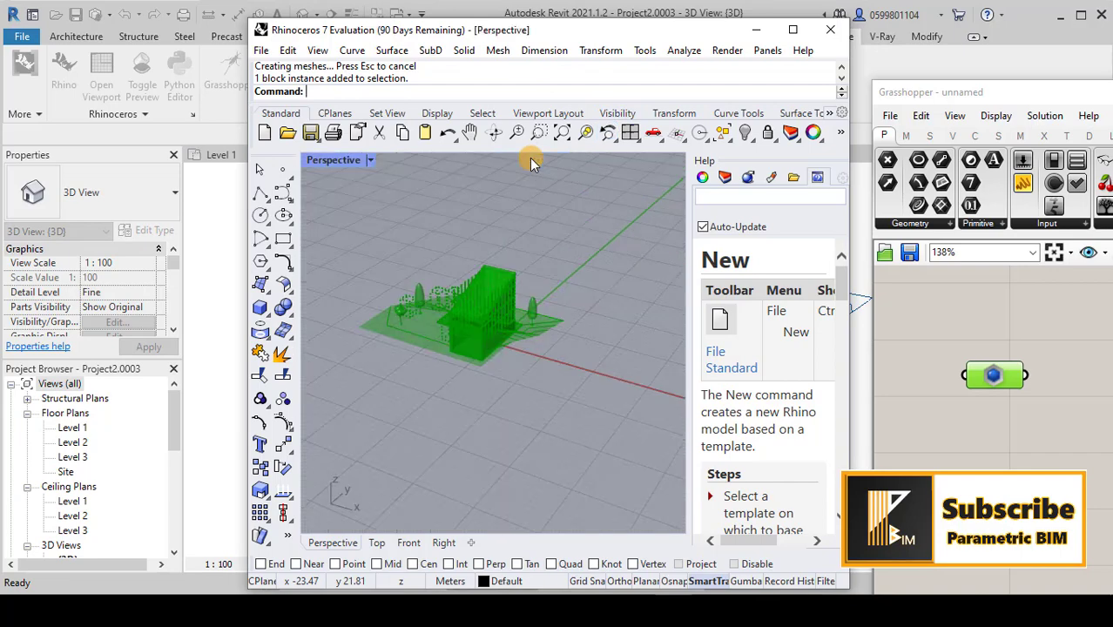
# Bake the previewed Revit geometry into Rhino and hide the green preview
pyautogui.moveTo(531, 163); pyautogui.dragTo(641, 393)
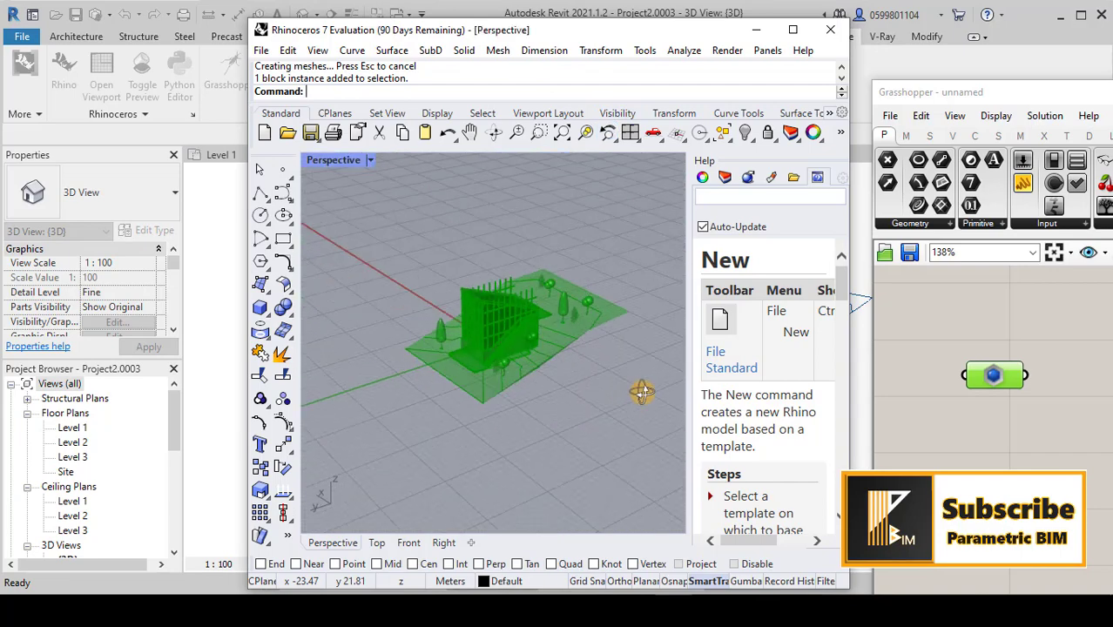
pyautogui.moveTo(641, 392); pyautogui.dragTo(592, 392)
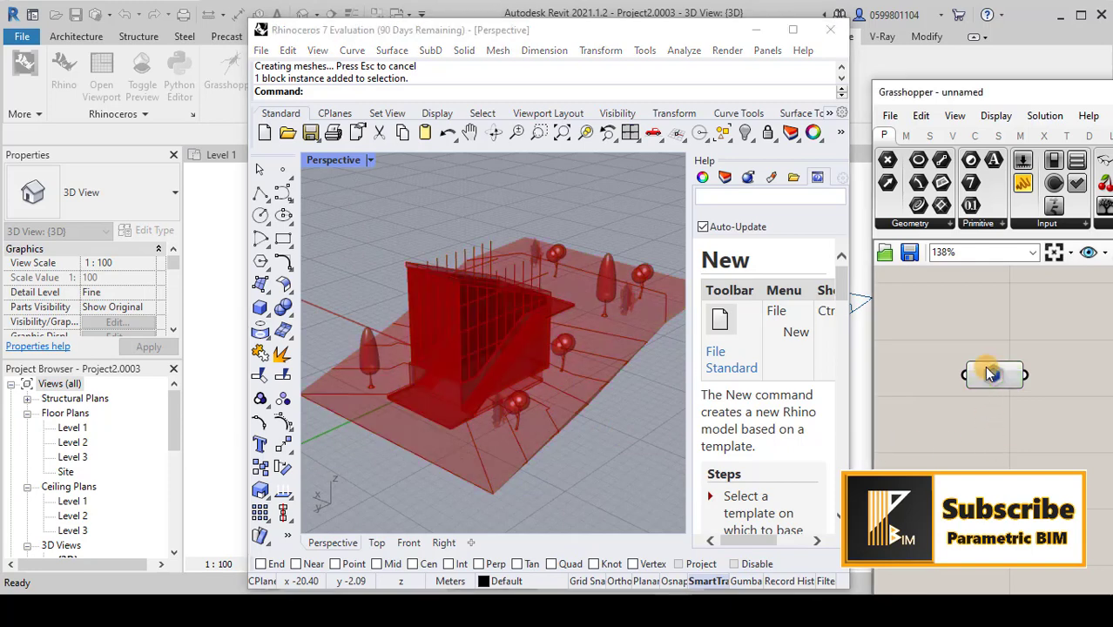
pyautogui.rightClick(992, 374)
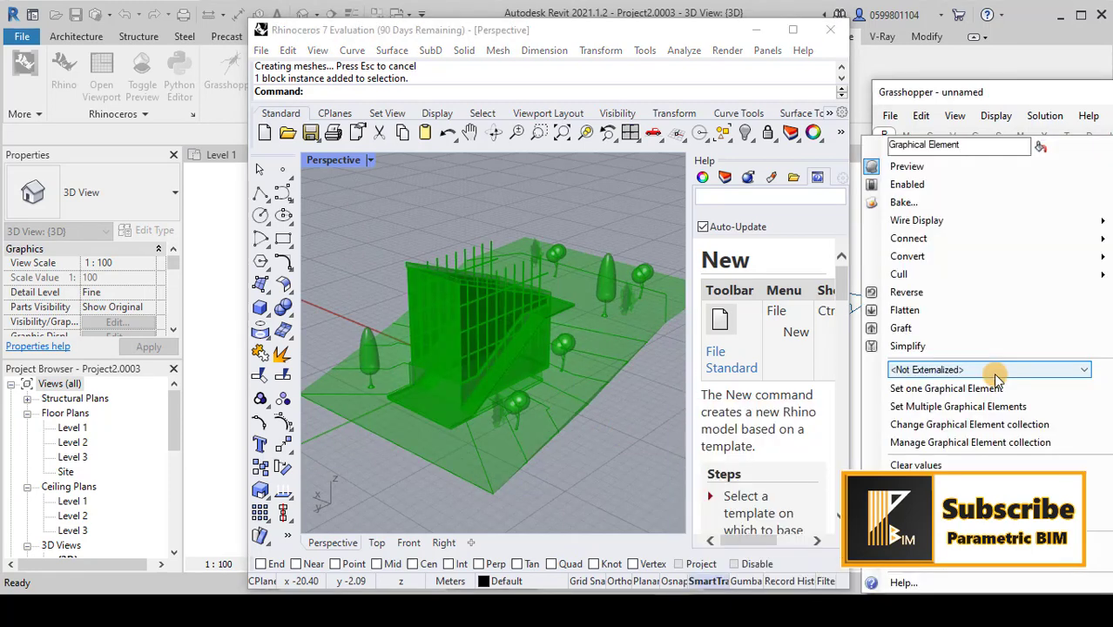
pyautogui.moveTo(902, 202)
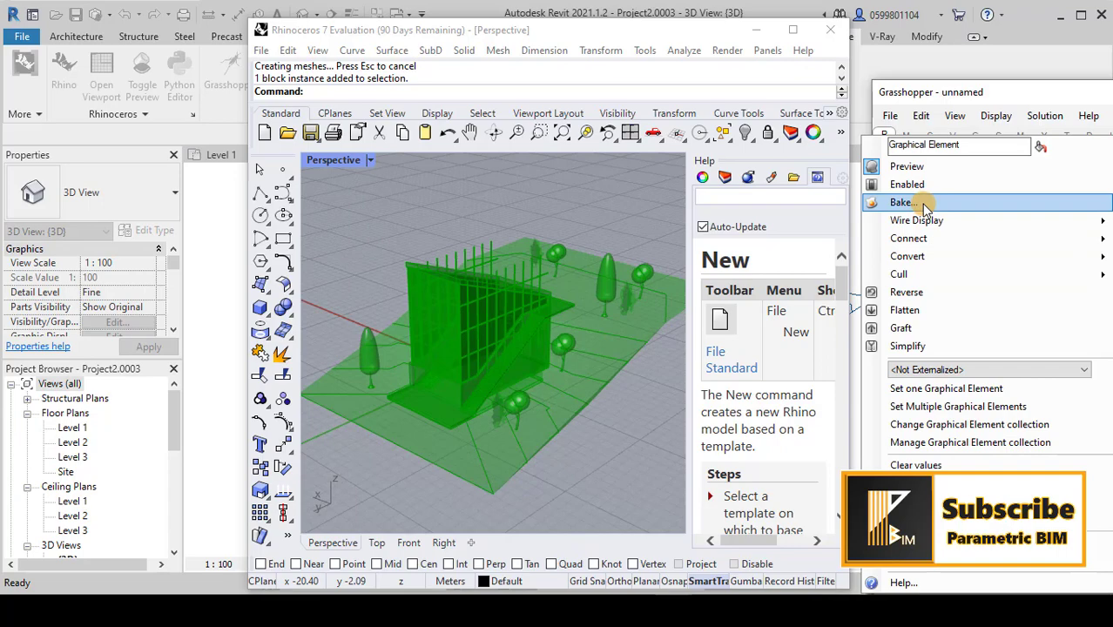
pyautogui.click(900, 202)
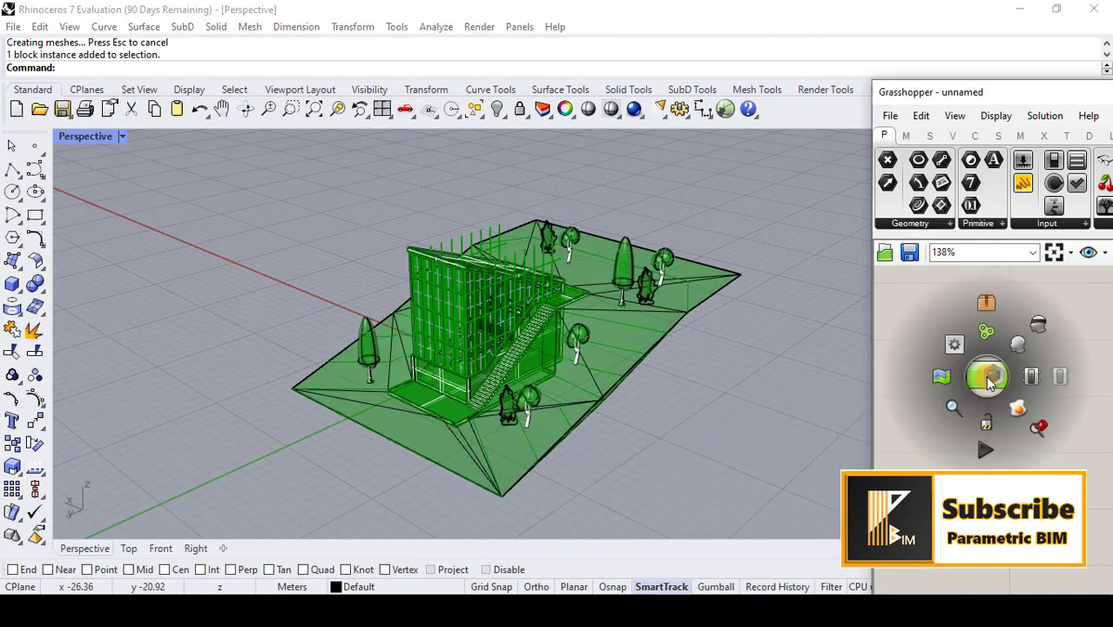
pyautogui.click(986, 374)
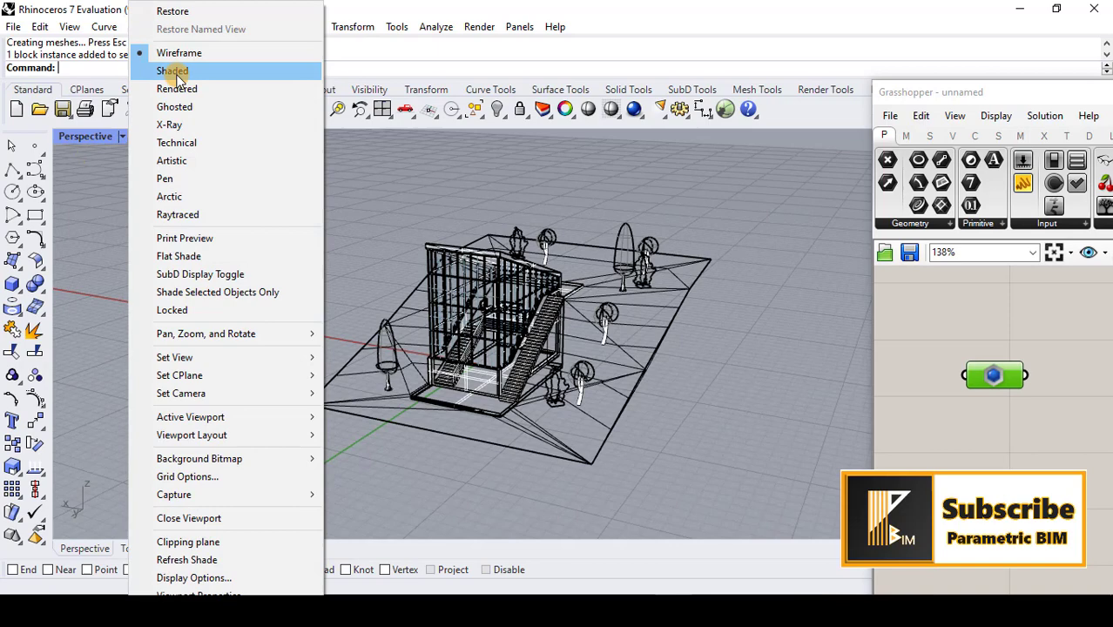
# Show the Perspective viewport in Shaded mode with green terrain and blue glazing
pyautogui.click(170, 70)
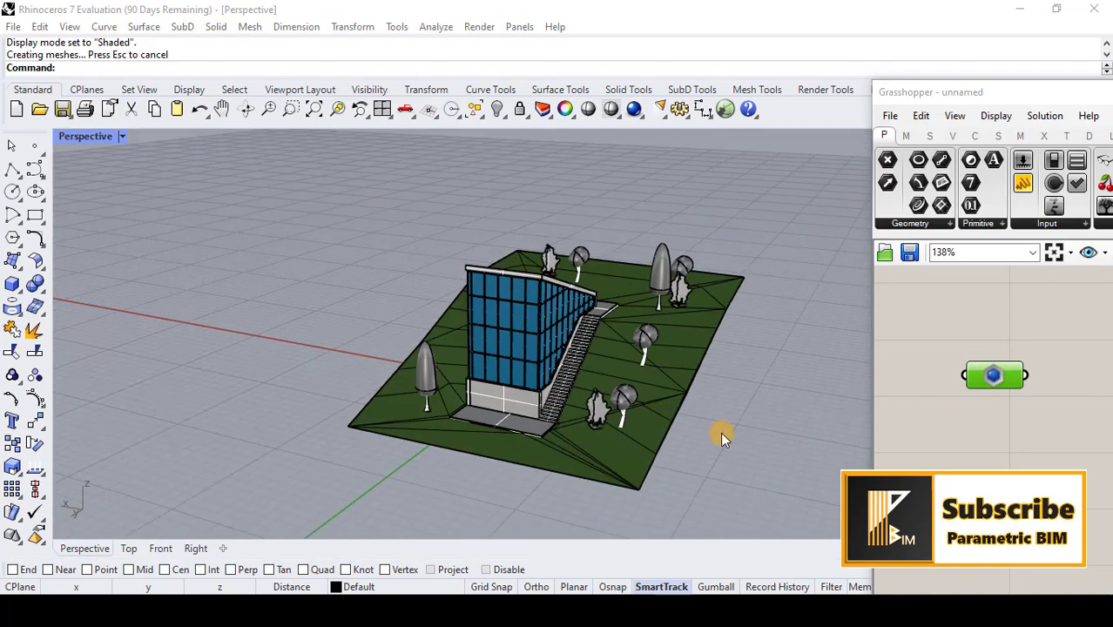
pyautogui.moveTo(714, 425)
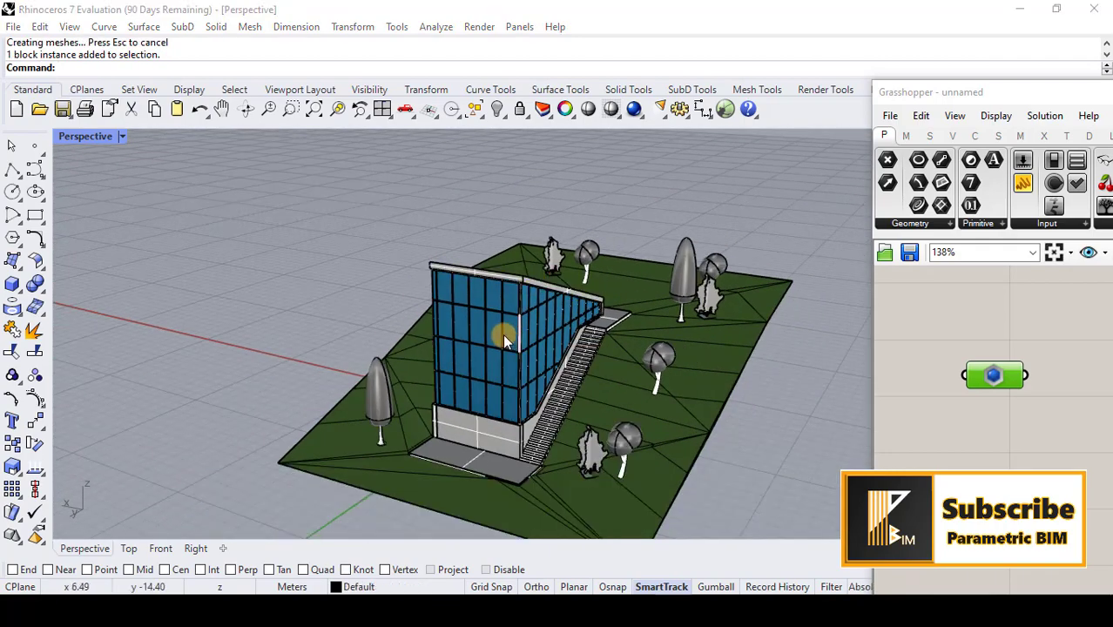
pyautogui.click(509, 337)
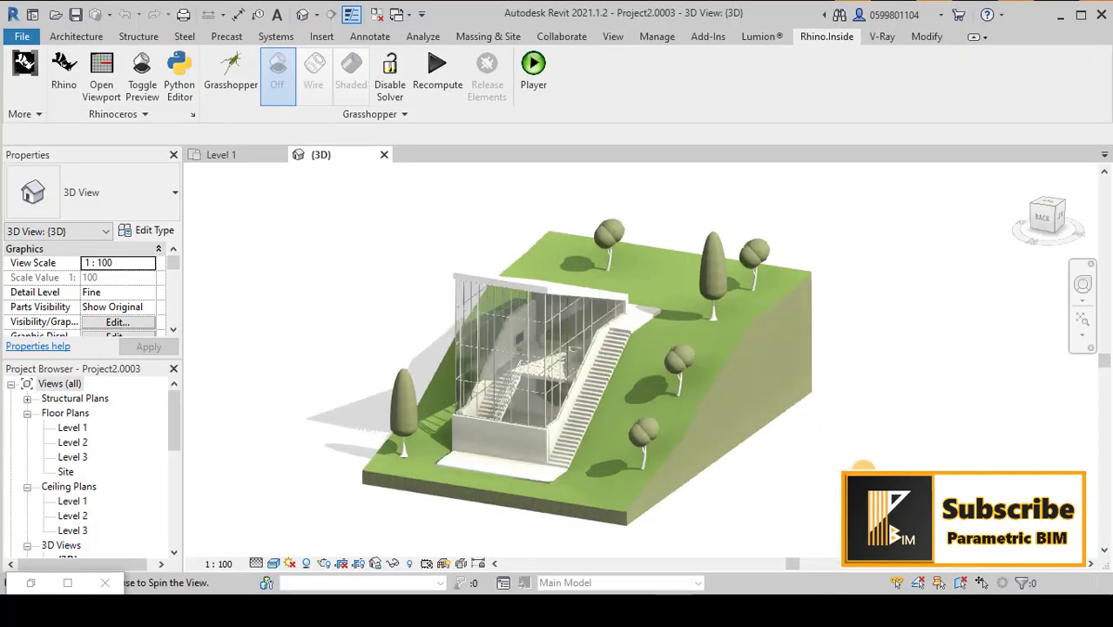
pyautogui.moveTo(592, 365); pyautogui.dragTo(801, 322)
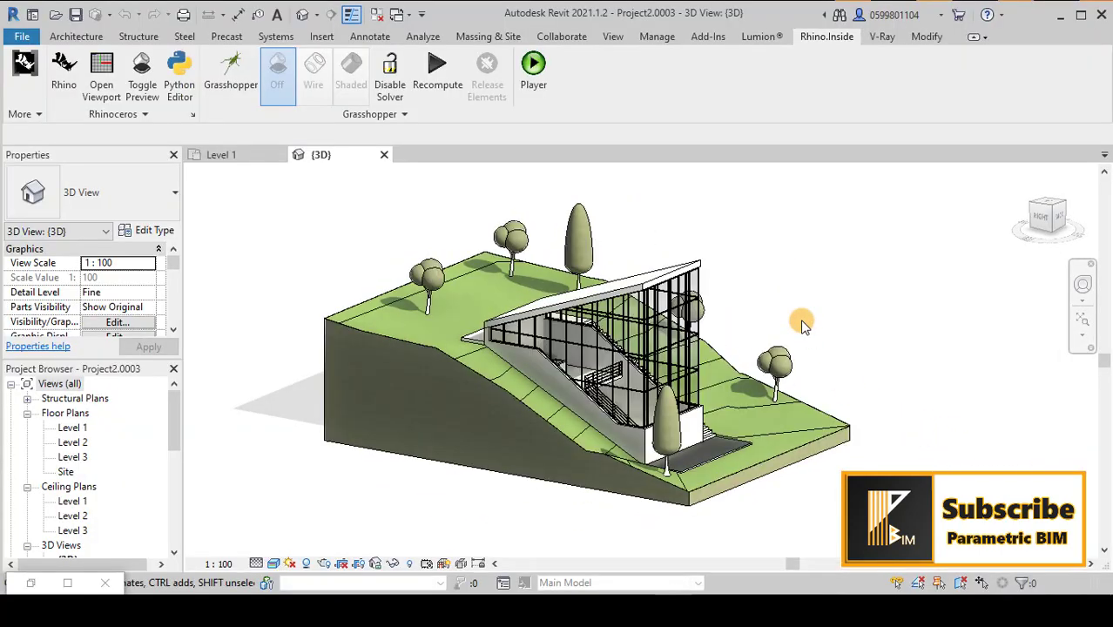
pyautogui.moveTo(801, 317); pyautogui.dragTo(571, 340)
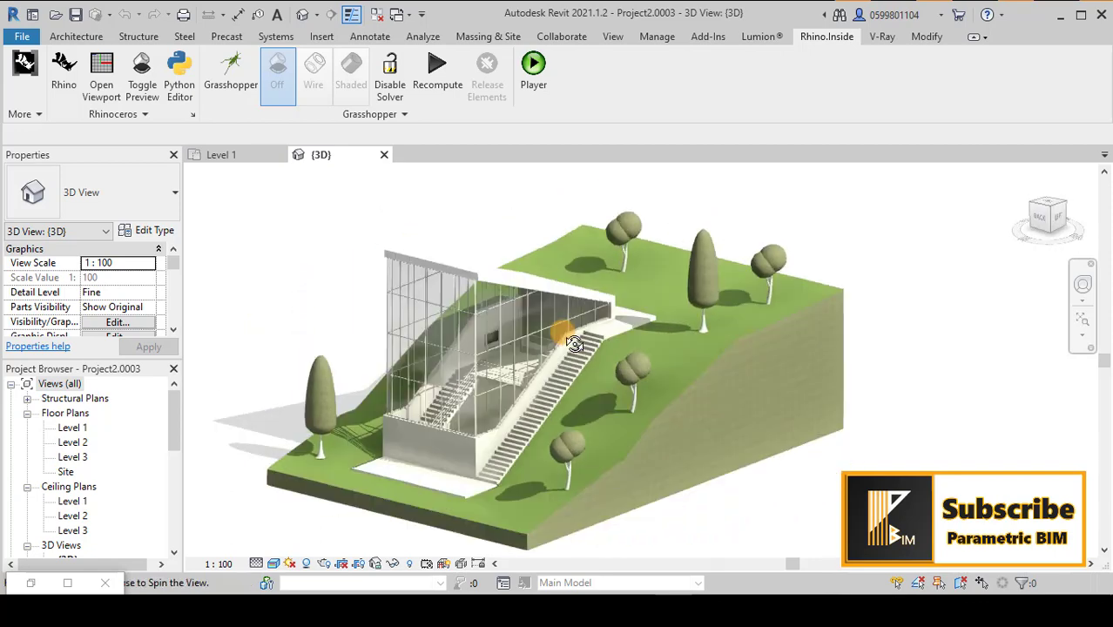
pyautogui.moveTo(575, 340); pyautogui.dragTo(792, 435)
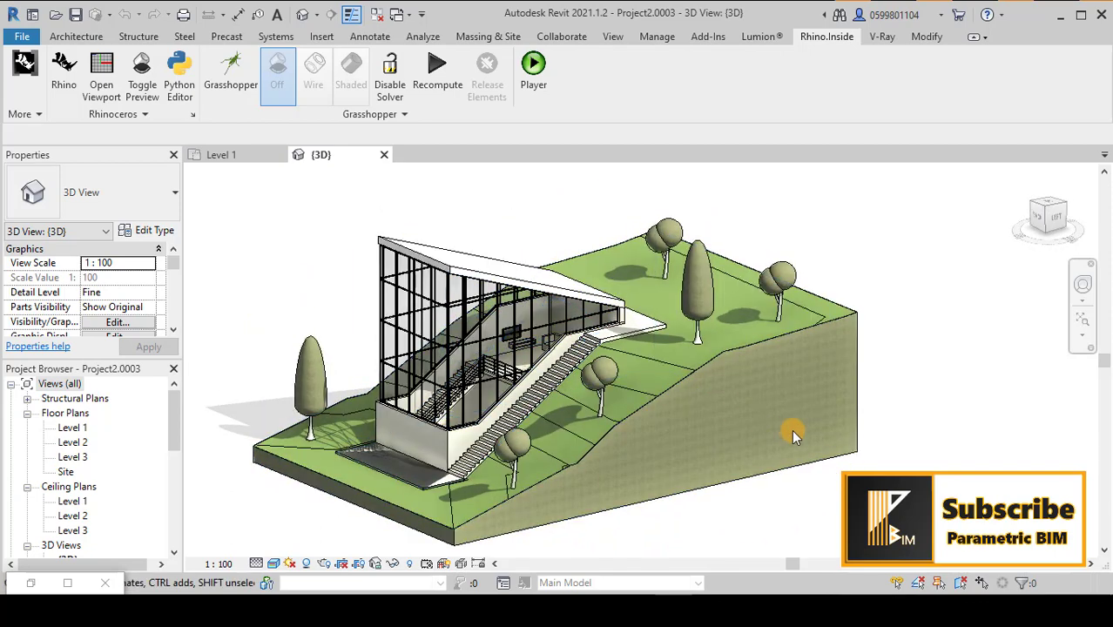